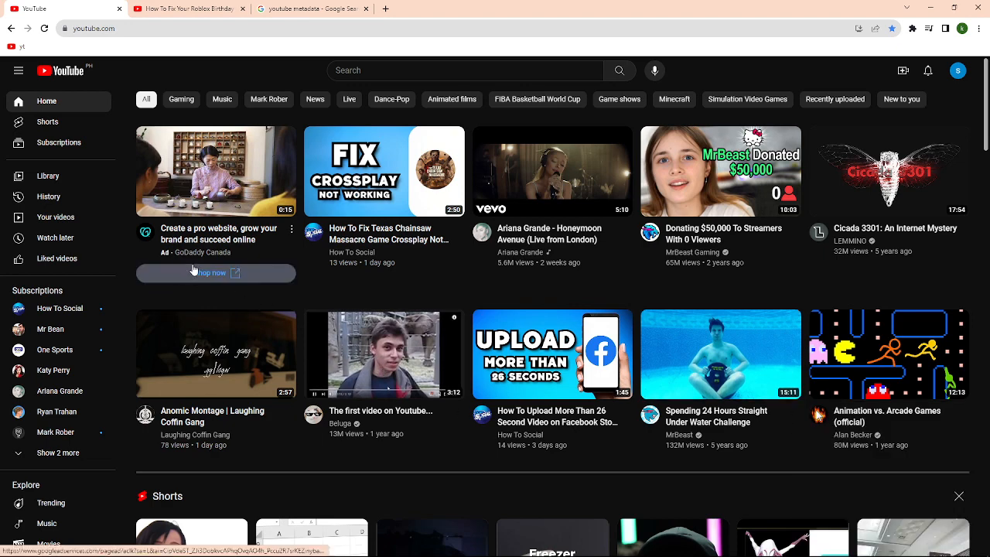
mouse_move(136, 353)
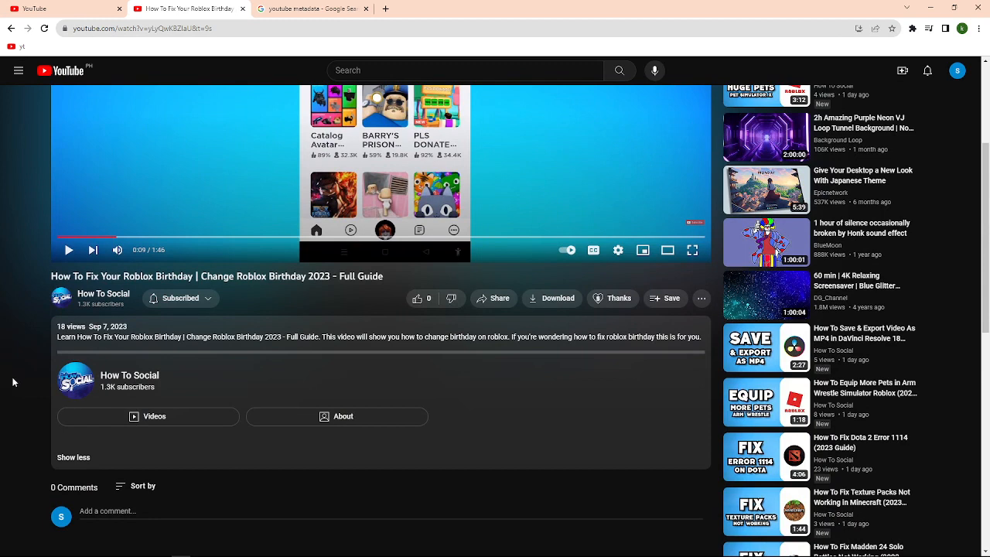
mouse_move(31, 402)
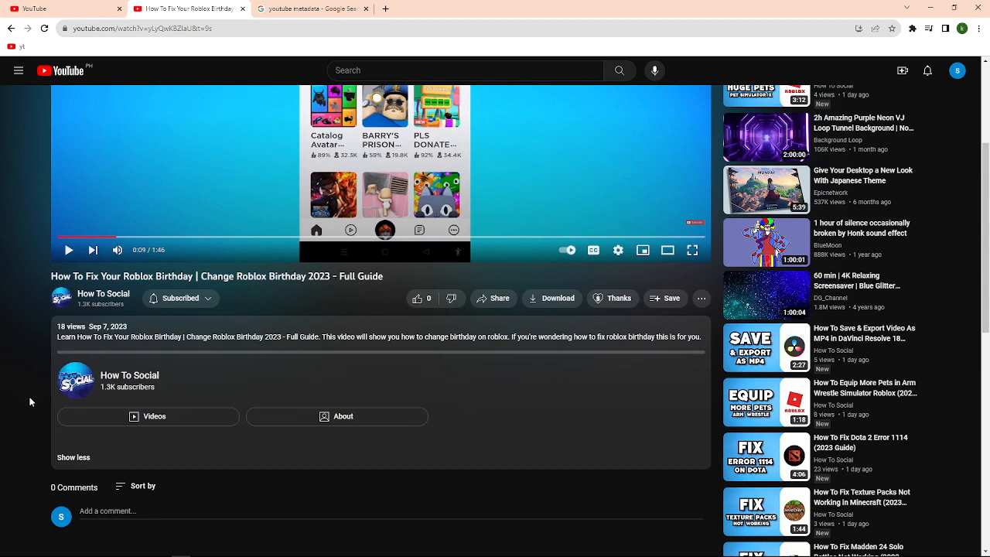
mouse_move(158, 359)
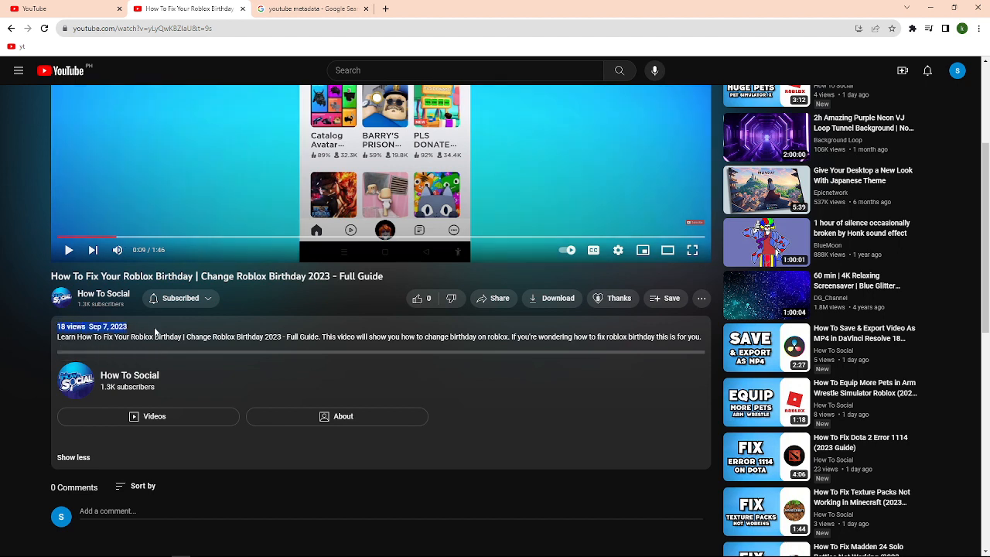
mouse_move(142, 400)
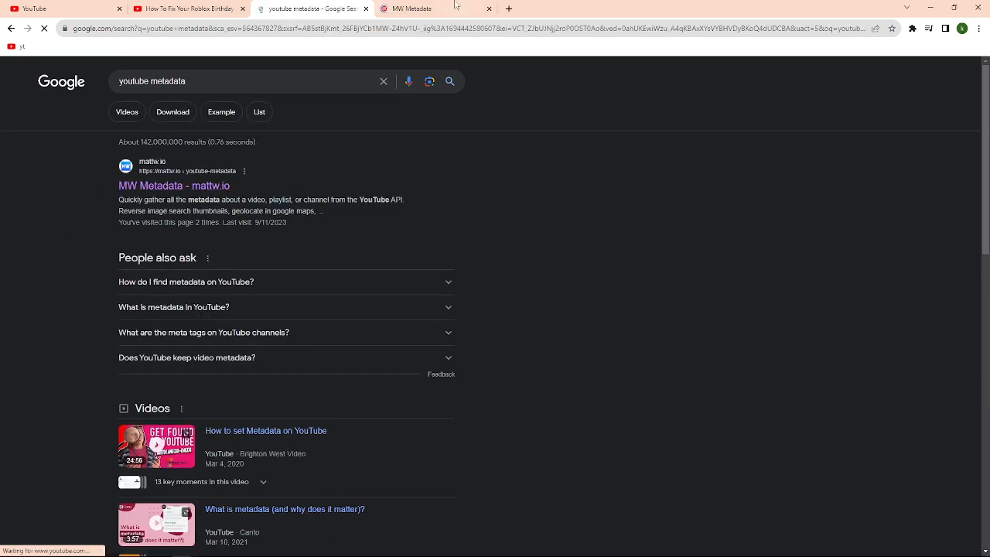
Go to the MW Metadata site from the 'youtube metadata' search results.
left_click(443, 10)
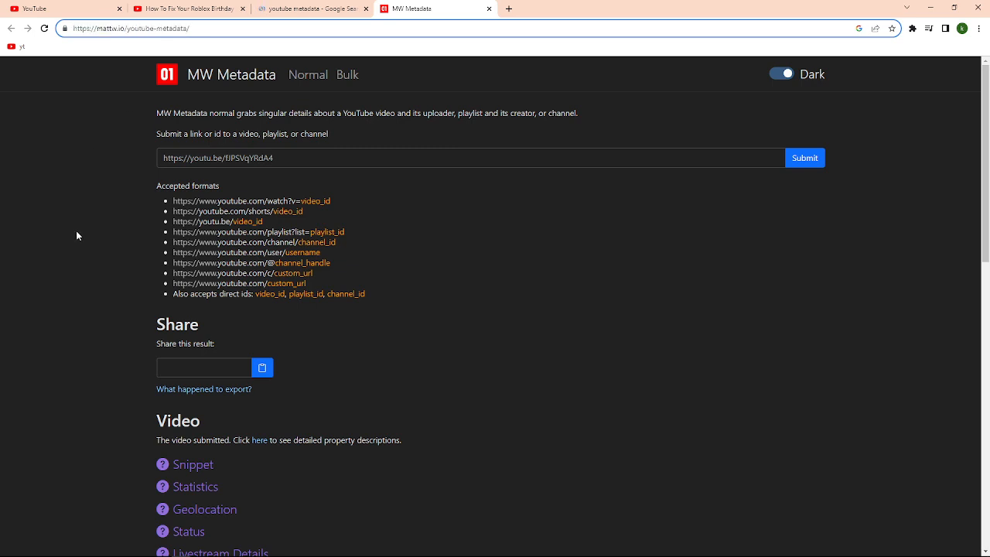
mouse_move(120, 246)
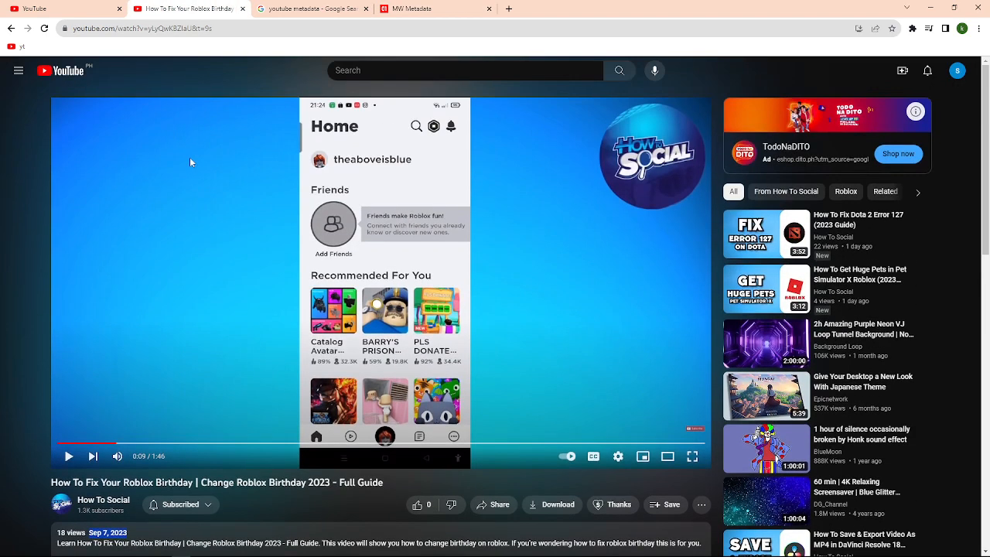
With the YouTube video's address copied, switch back to the MW Metadata lookup tab.
scroll("down", 3)
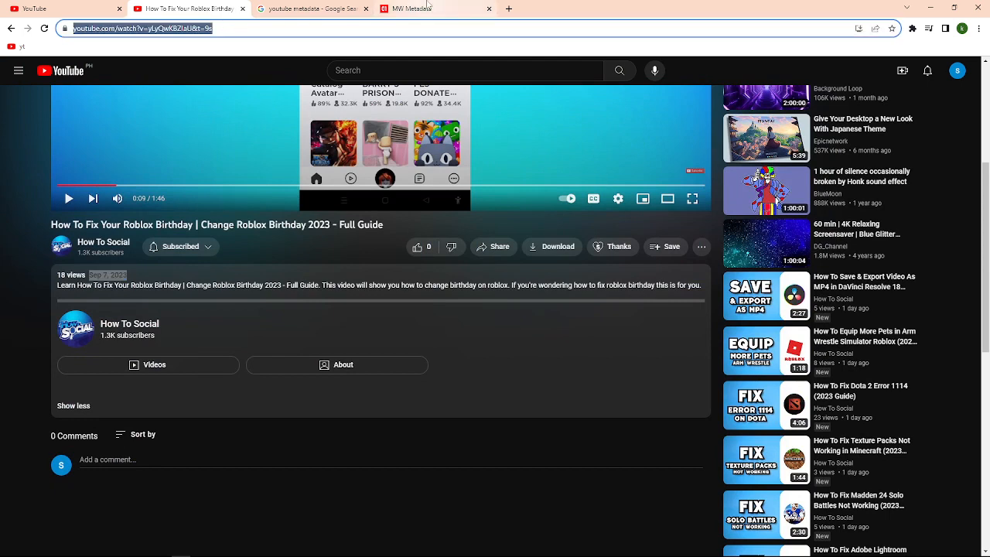
left_click(436, 9)
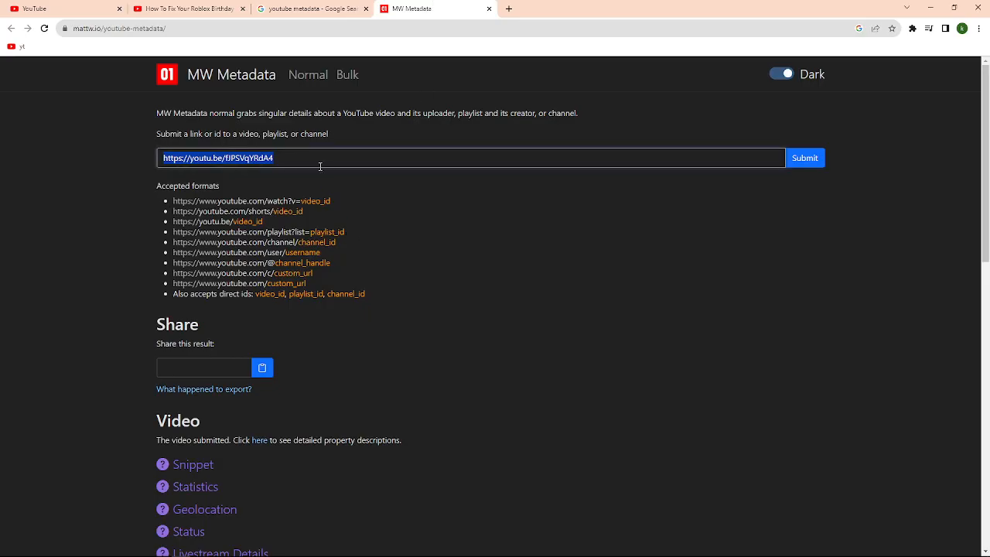
type("https://www.youtube.com/watch?v=yLyQwKBZlaU&t=9s")
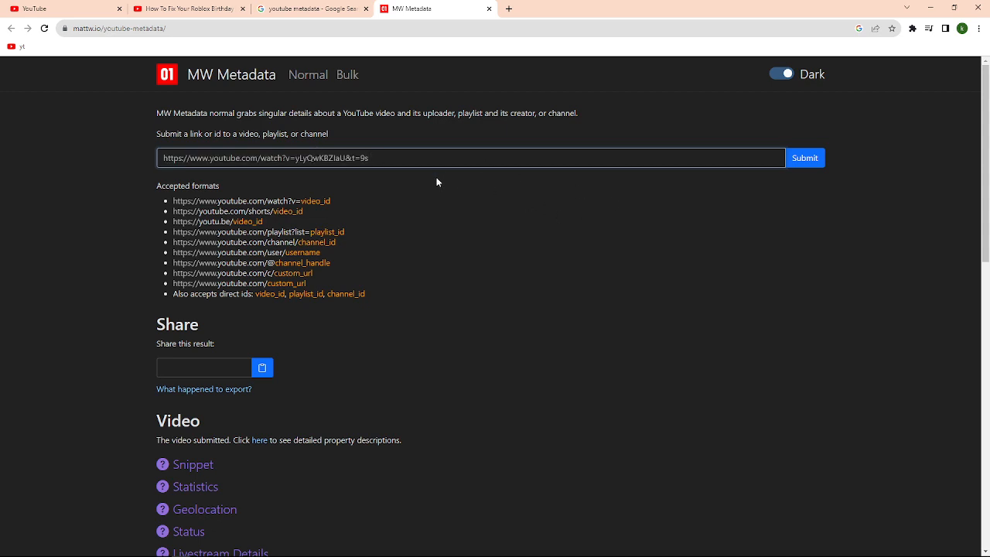
mouse_move(513, 204)
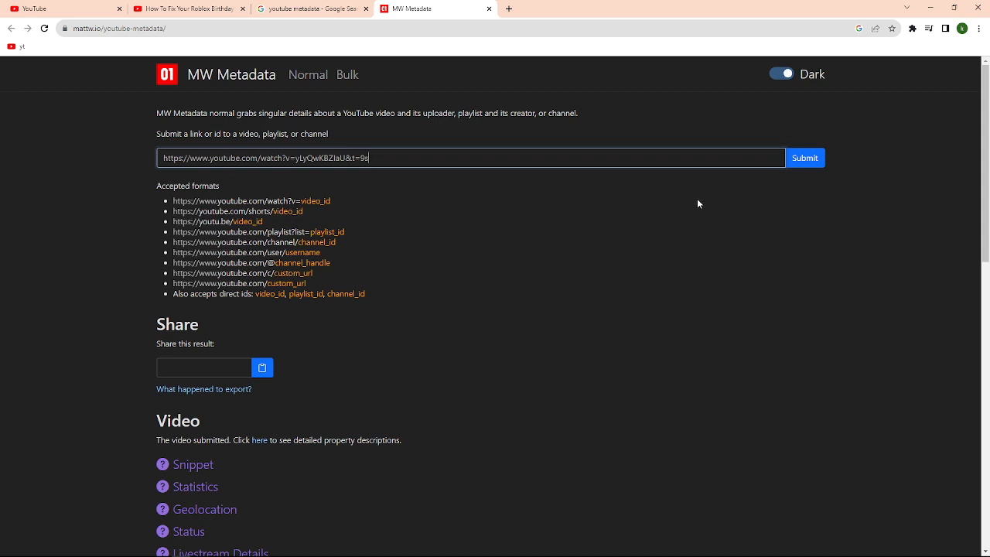
mouse_move(315, 186)
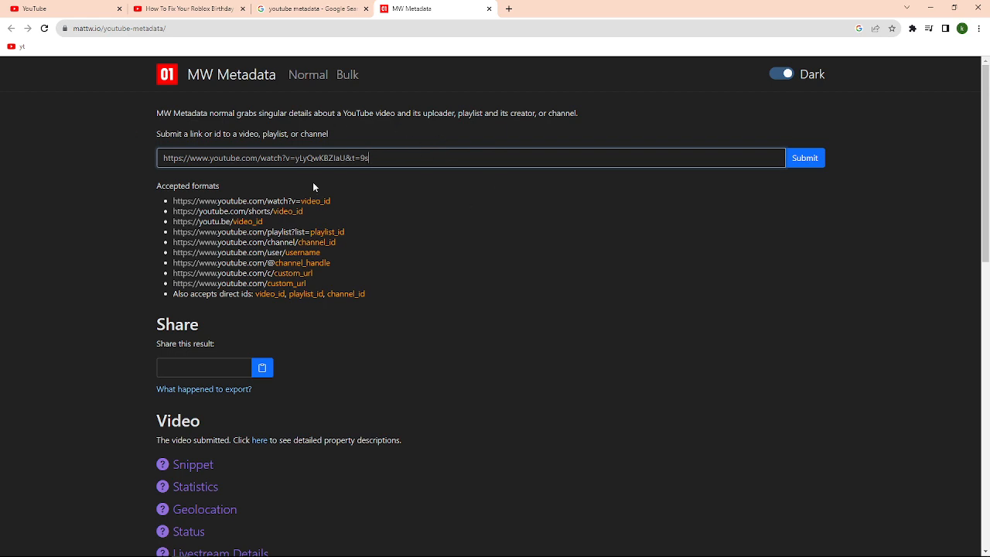
Submit the Roblox birthday video link and bring the thumbnail and 'Published on' line into view.
left_click(805, 158)
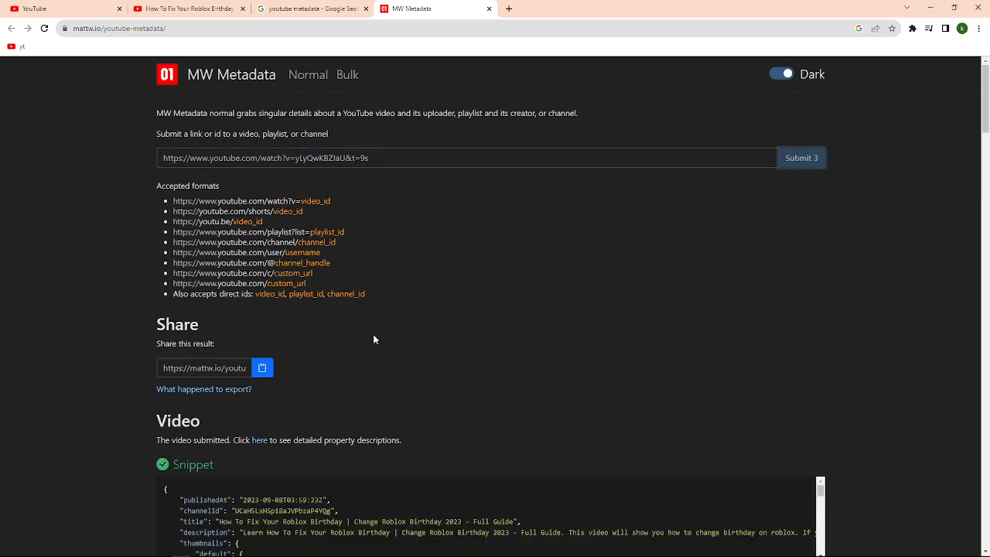
scroll("down", 3)
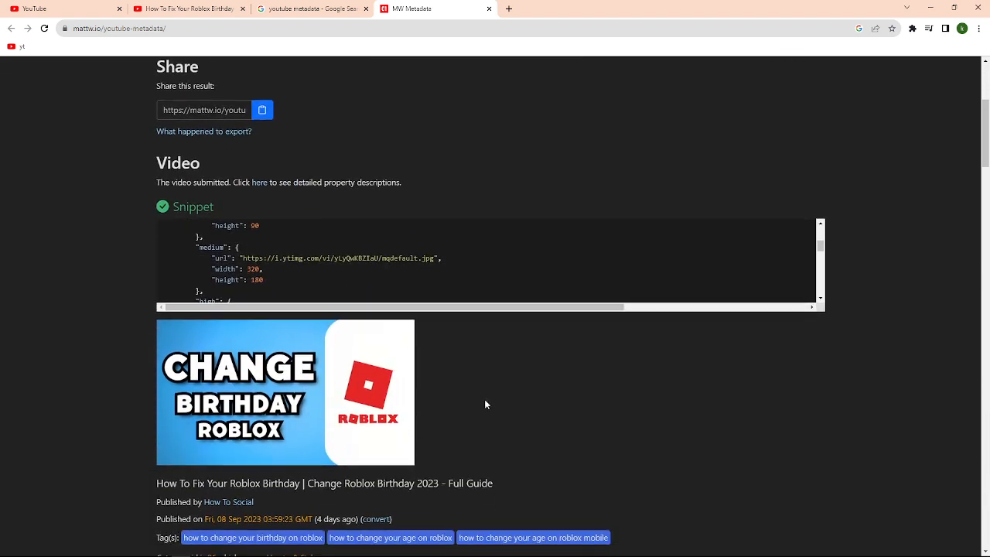
scroll("down", 3)
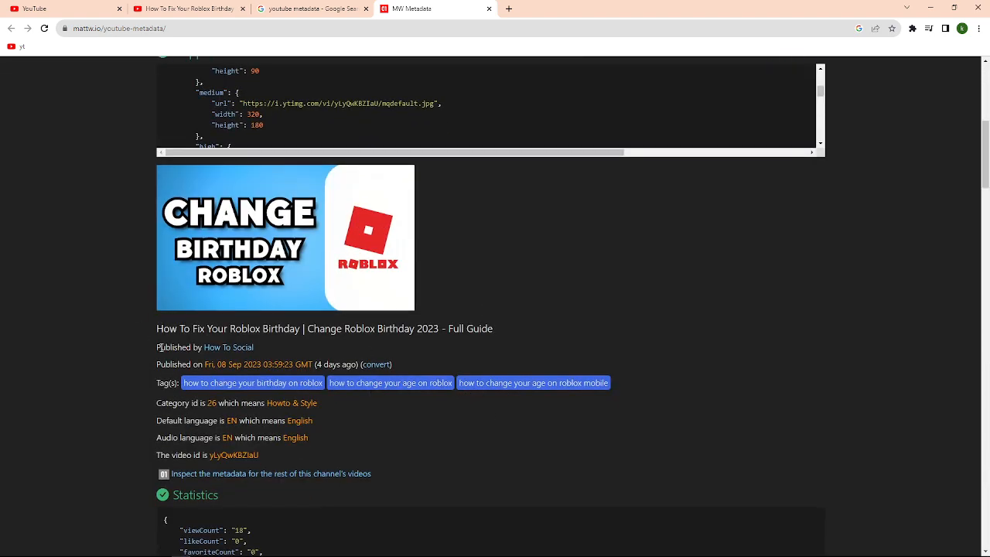
scroll("down", 3)
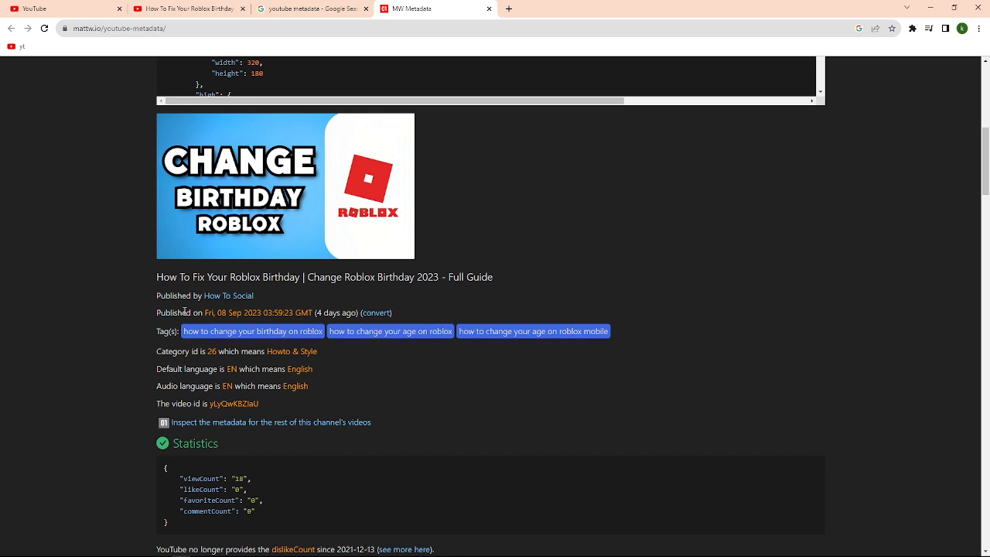
Highlight 'Published on Fri, 08 Sep 2023 03:59:23 GMT', then reveal geolocation and public status below.
triple_click(255, 313)
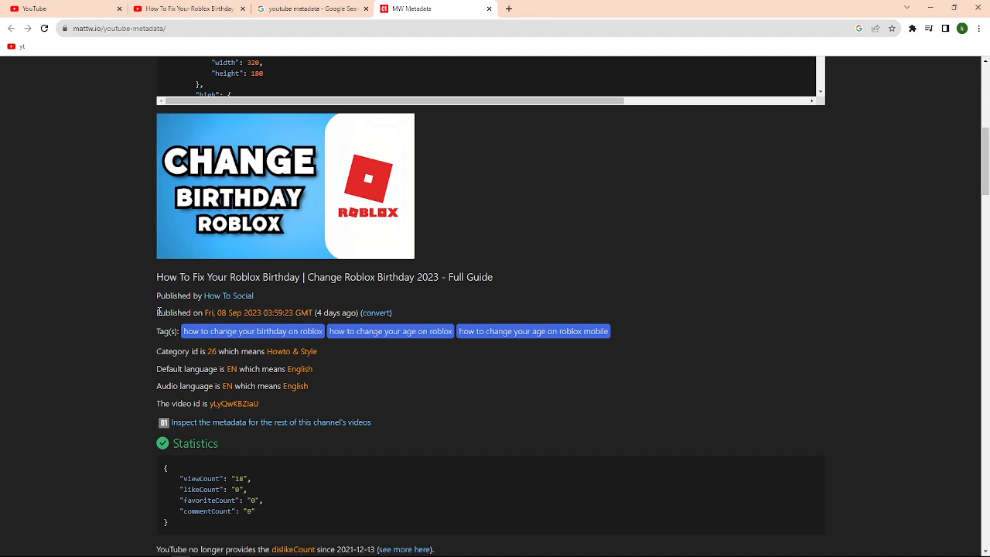
triple_click(255, 312)
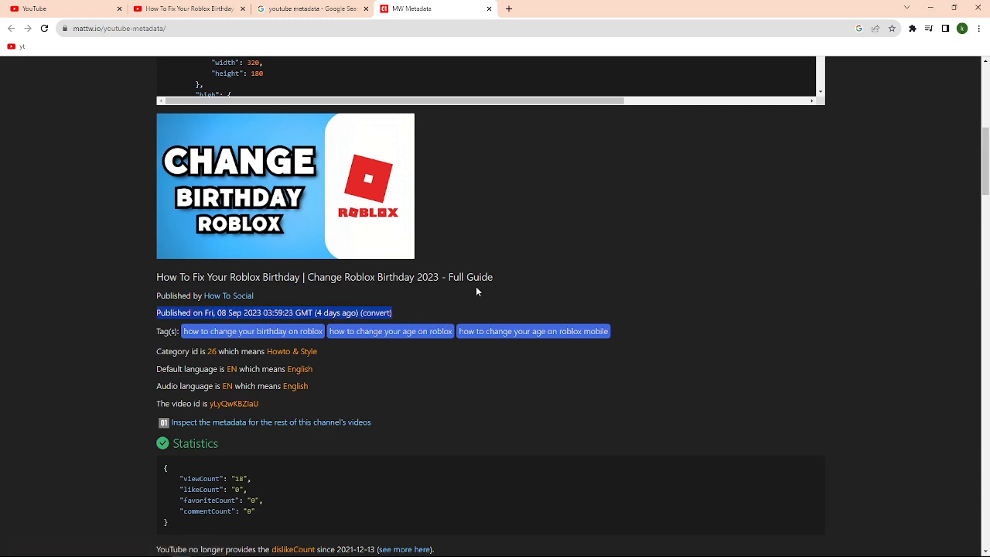
scroll("down", 3)
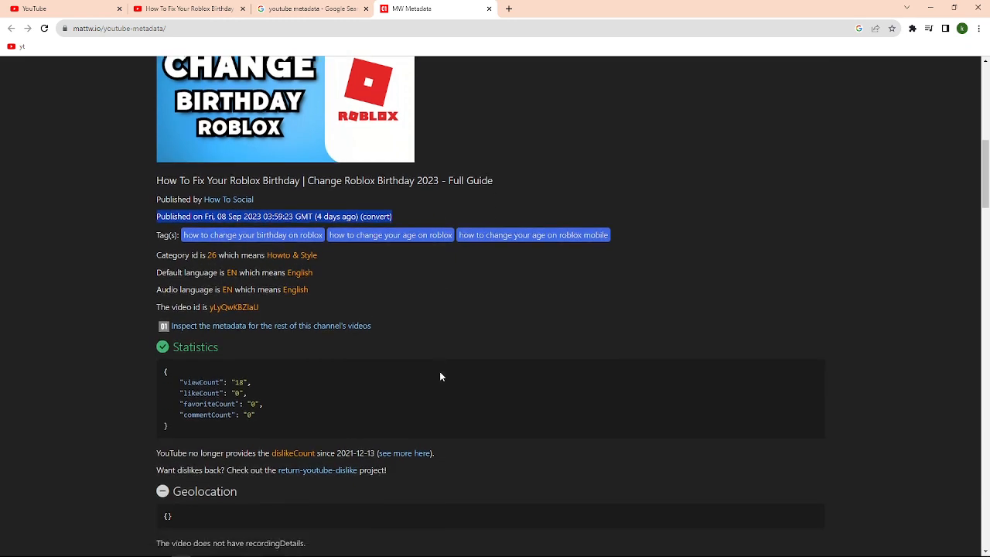
scroll("down", 3)
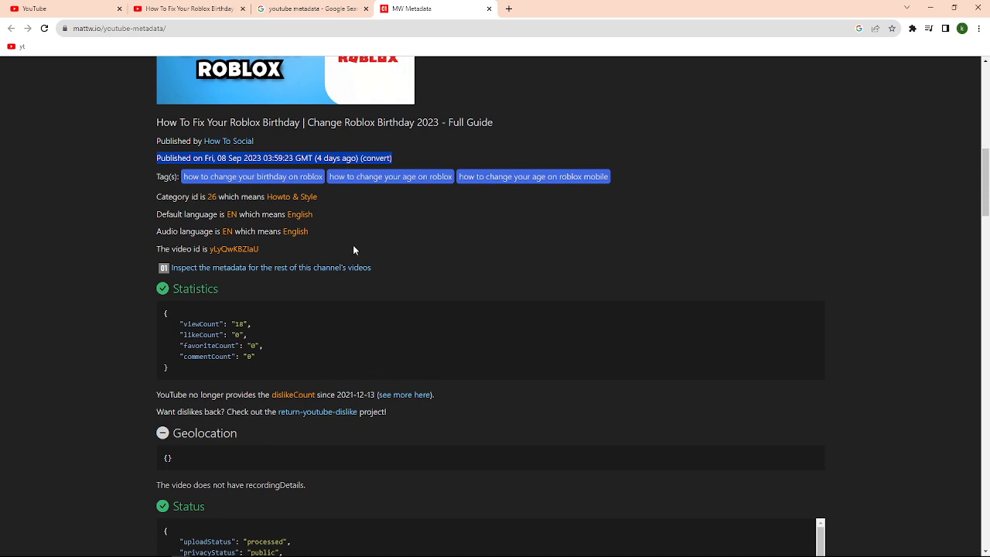
mouse_move(388, 194)
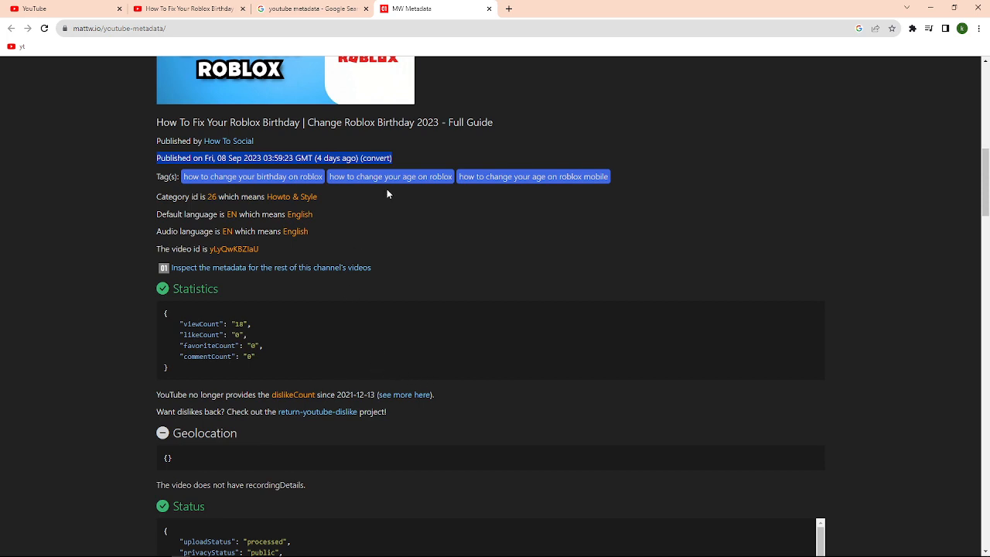